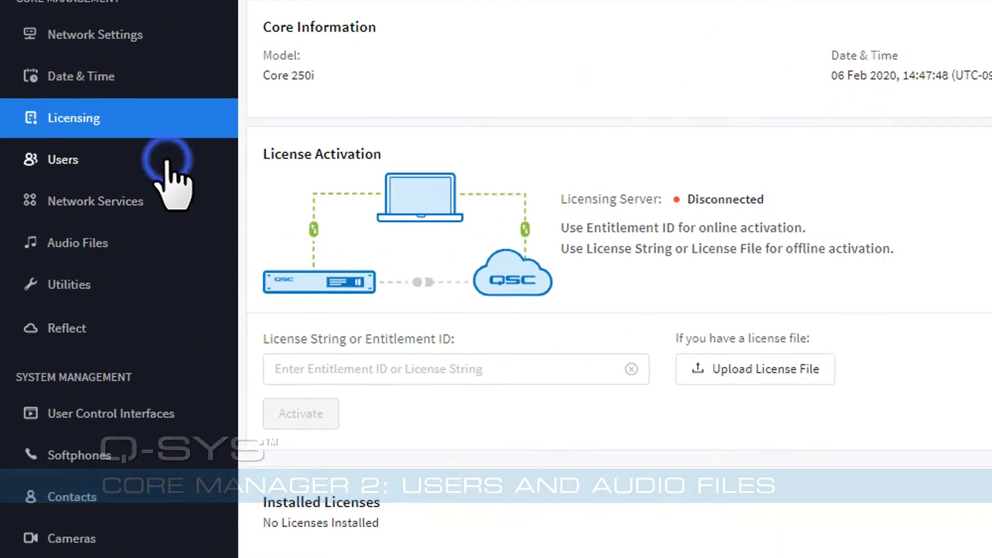
Go to the Users page, which reports the Core has no user accounts yet
{"action": "left_click", "coordinate": [62, 159]}
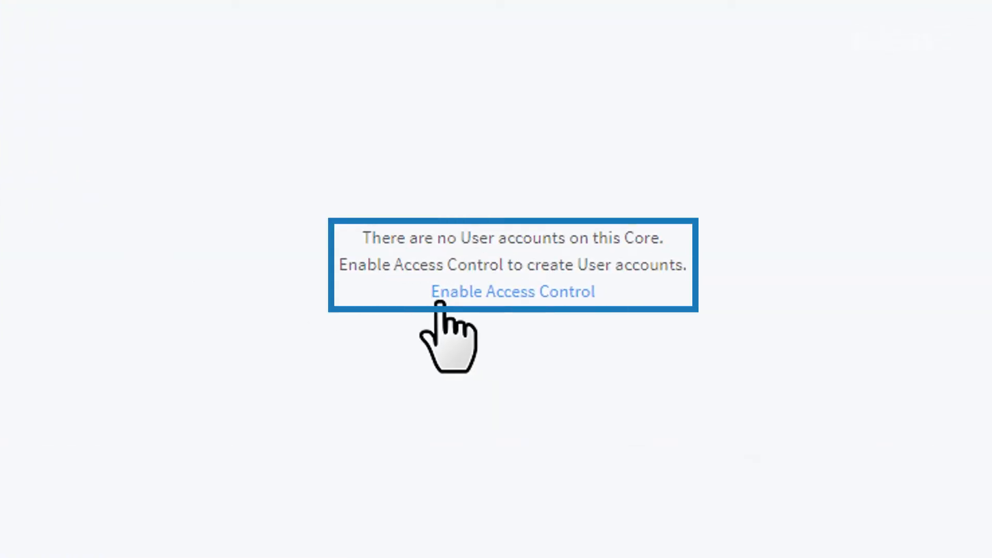
Enable access control with a new administrator account and sign in as that administrator
{"action": "left_click", "coordinate": [511, 291]}
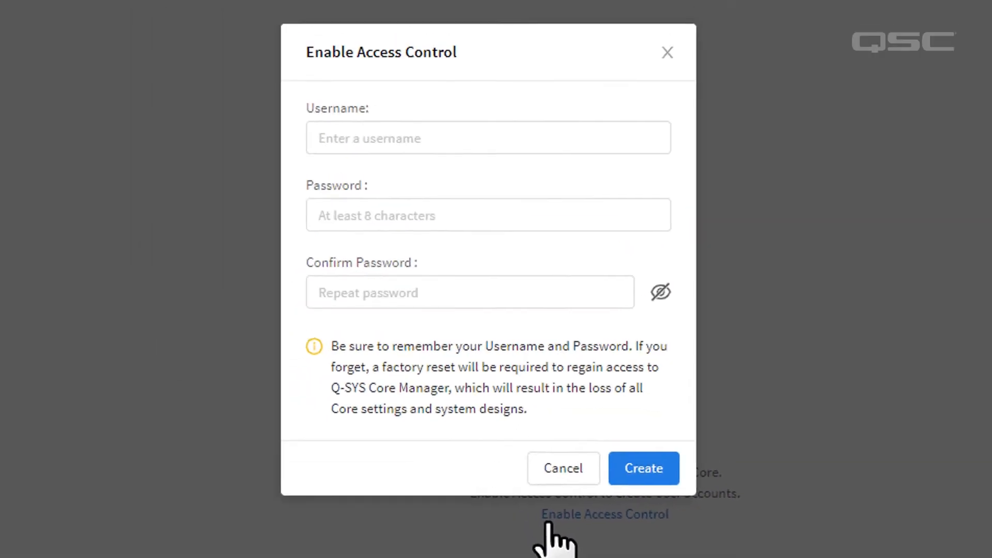
{"action": "type", "text": "Nate"}
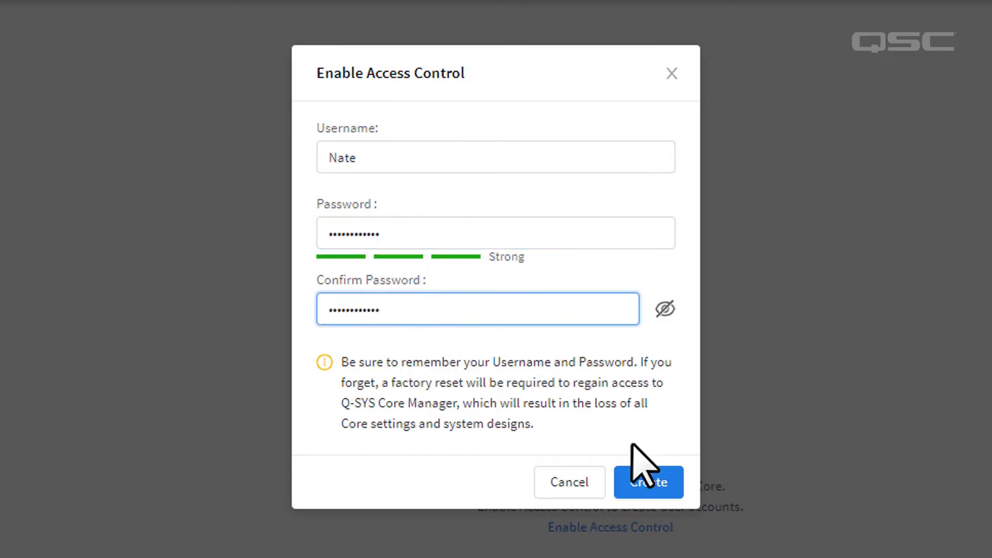
{"action": "left_click", "coordinate": [648, 483]}
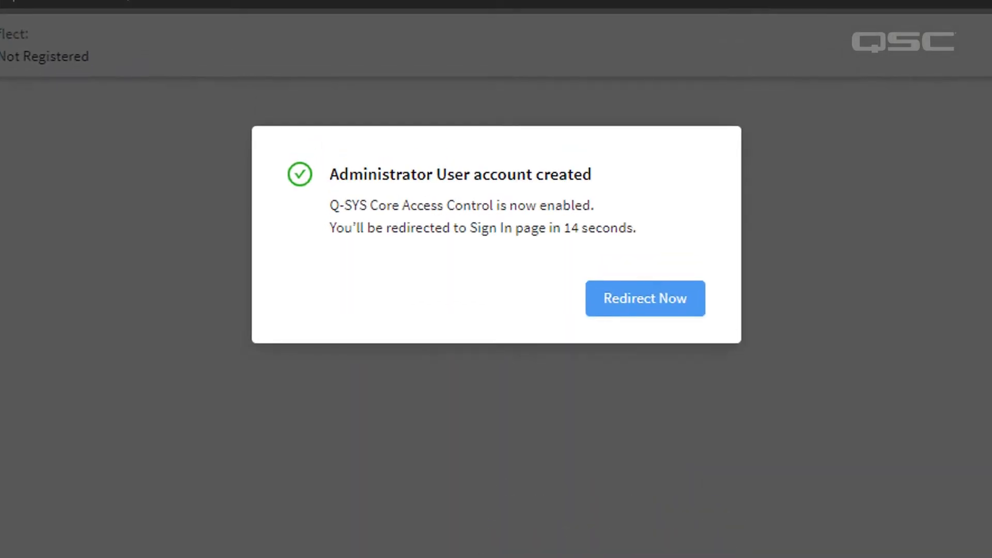
{"action": "left_click", "coordinate": [644, 298]}
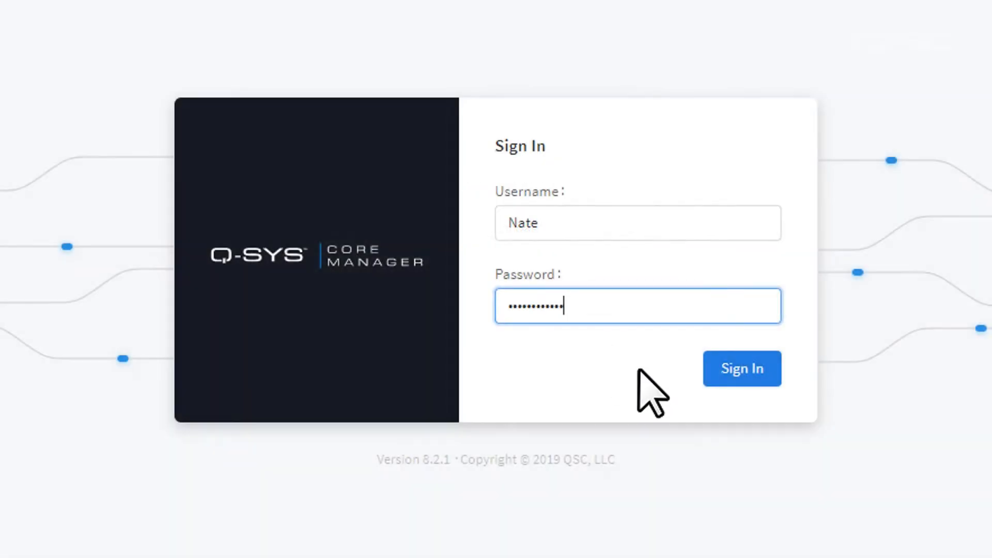
{"action": "left_click", "coordinate": [742, 368]}
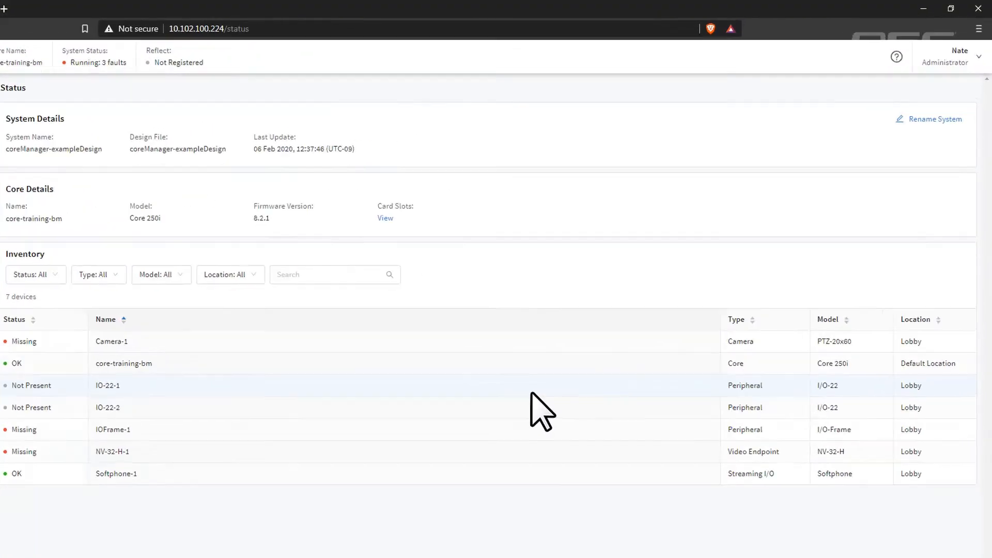
Return to the Users page via Manage Account, now with access control on
{"action": "left_click", "coordinate": [960, 56]}
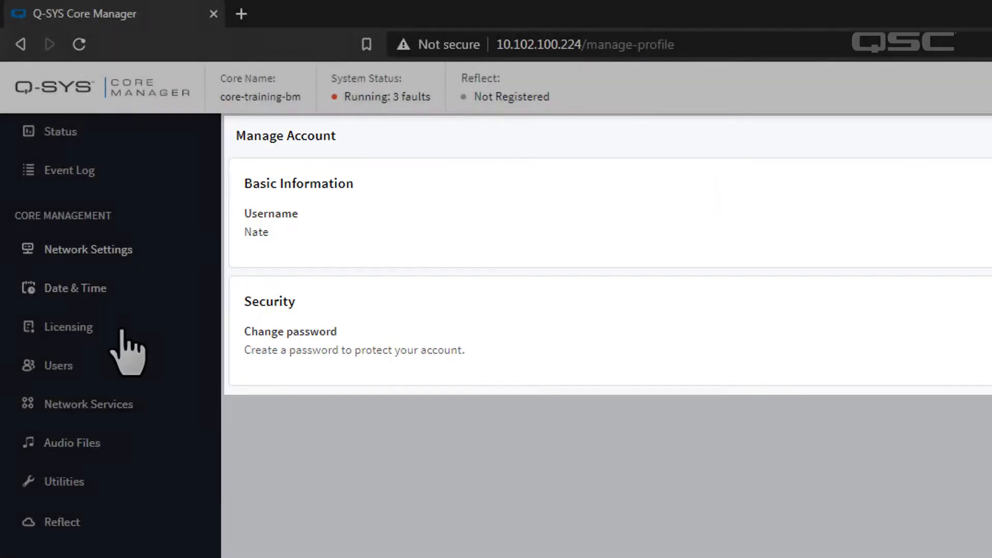
{"action": "left_click", "coordinate": [57, 365]}
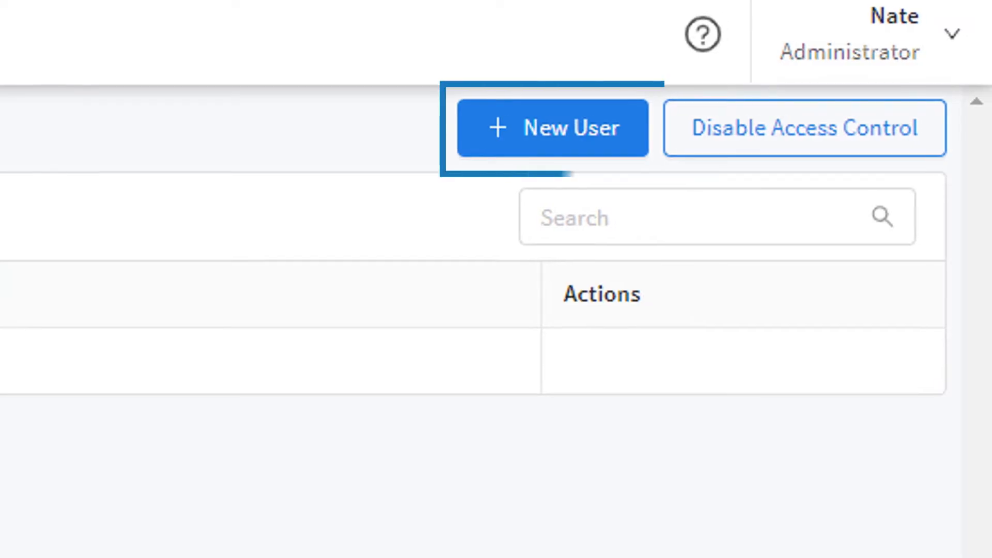
{"action": "left_click", "coordinate": [551, 128]}
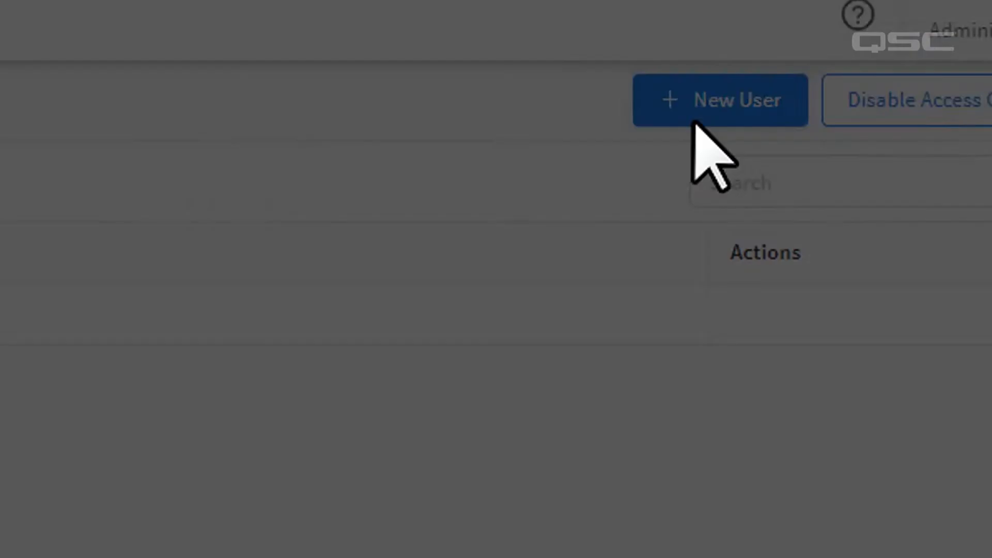
{"action": "left_click", "coordinate": [719, 101]}
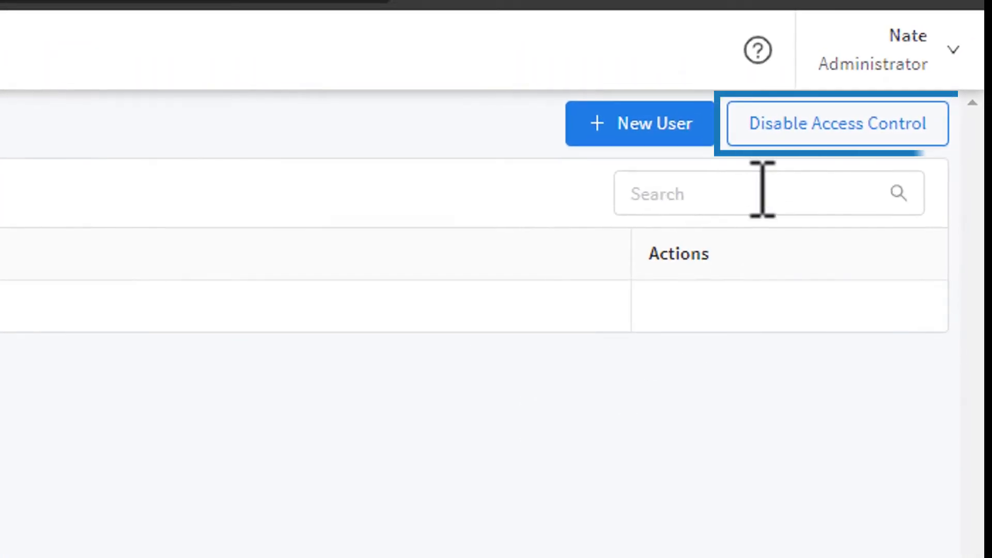
{"action": "left_click", "coordinate": [835, 123]}
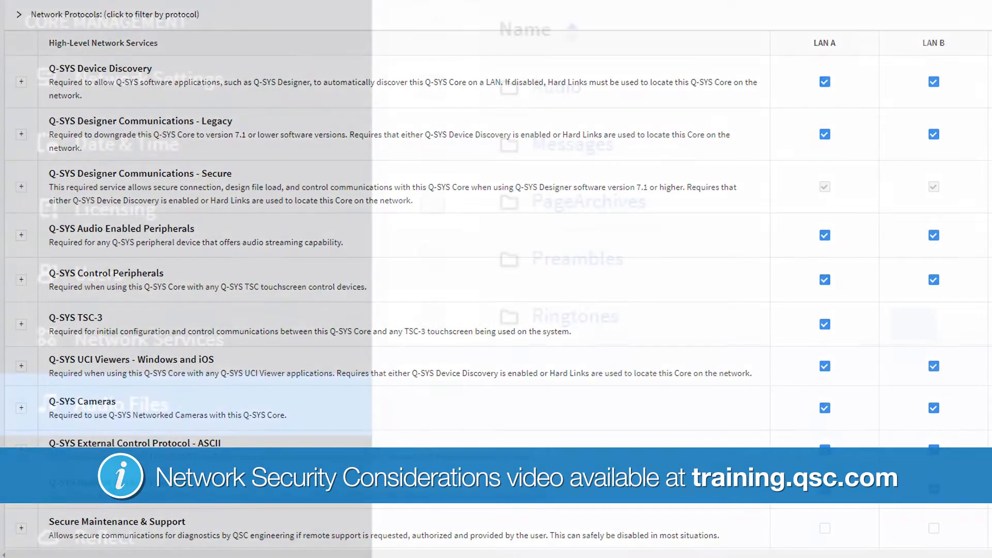
View the Audio Files page's top-level folders and single out the Audio folder
{"action": "left_click", "coordinate": [121, 404]}
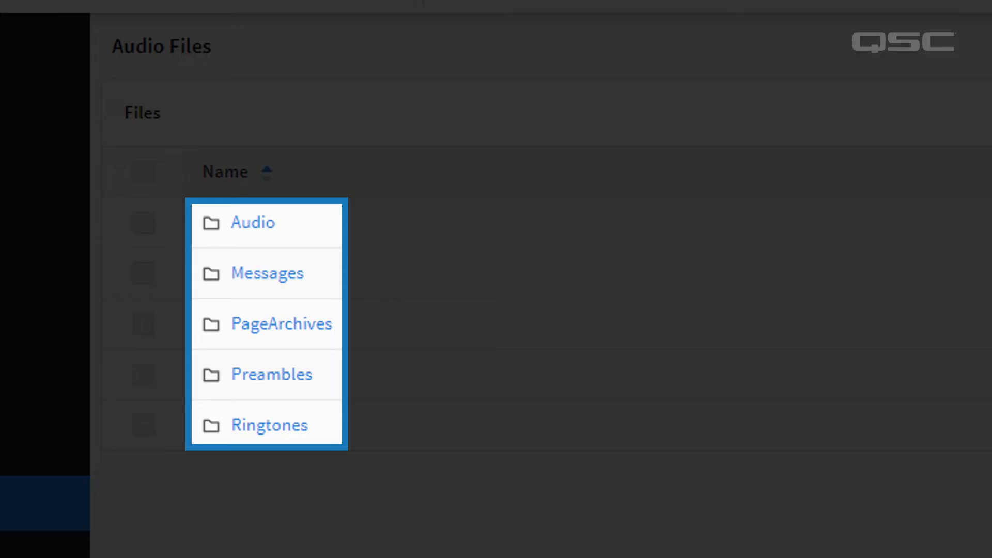
{"action": "left_click", "coordinate": [268, 424]}
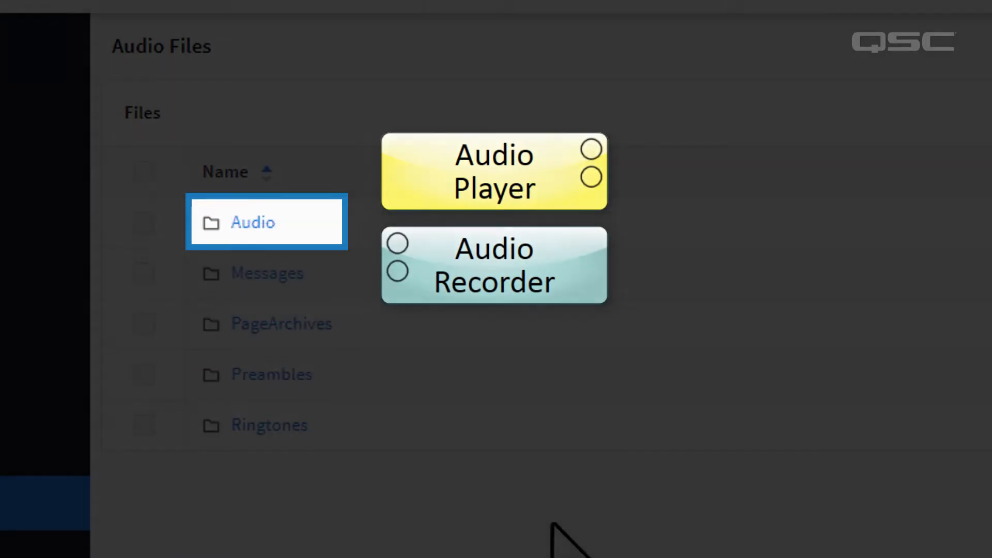
Create a Lobby Music folder inside the Audio folder and view its empty contents
{"action": "left_click", "coordinate": [252, 222]}
{"action": "type", "text": "Lobby Music"}
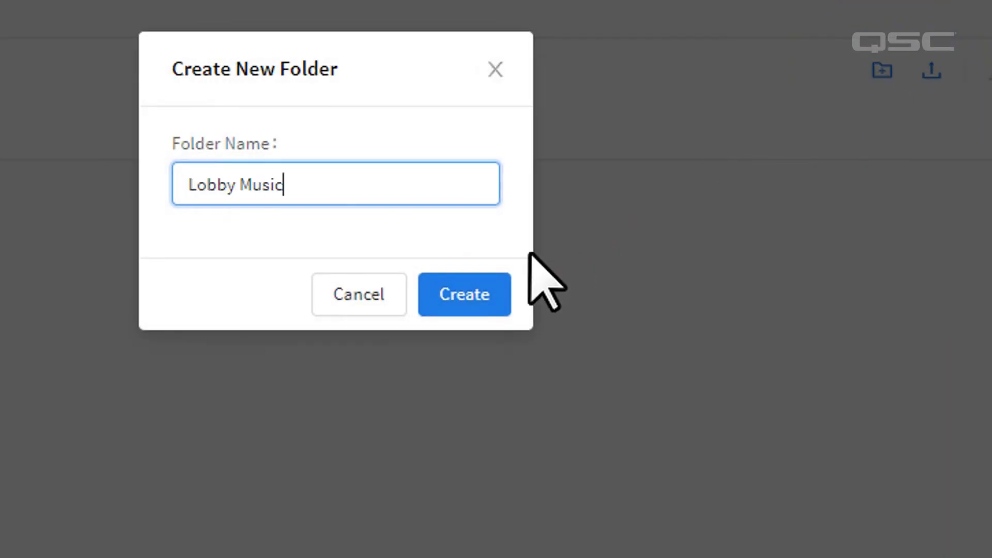
{"action": "left_click", "coordinate": [464, 295]}
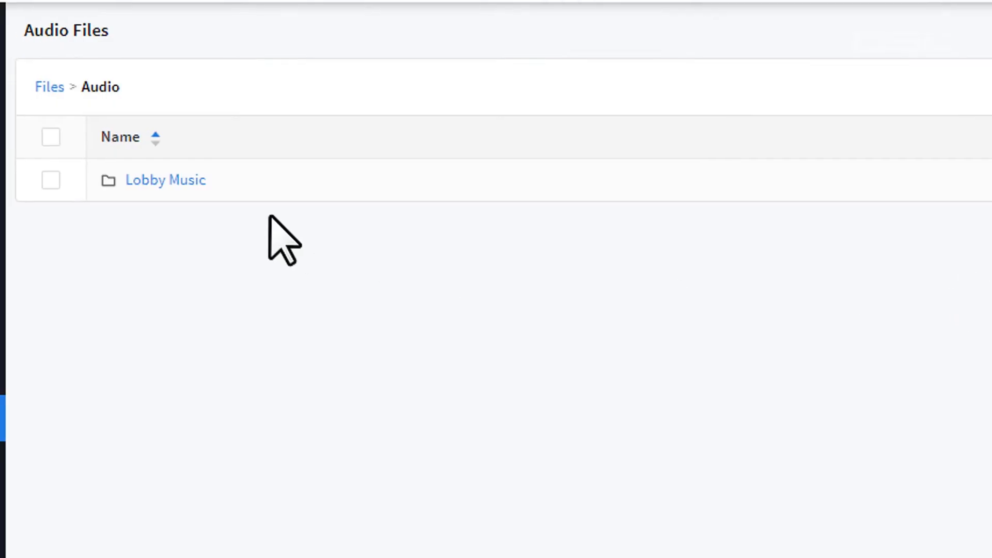
{"action": "left_click", "coordinate": [794, 133]}
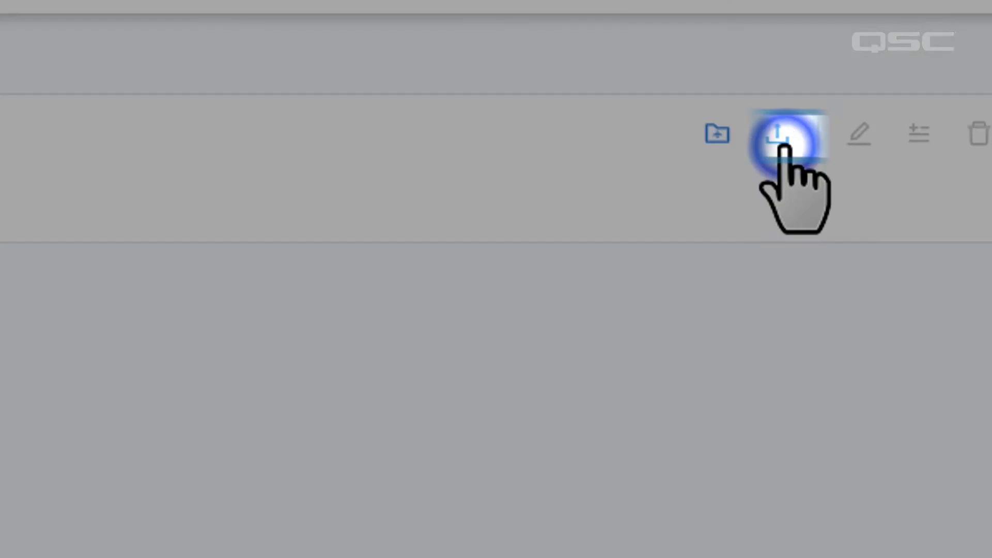
Upload all five MP3 tracks from Music into the Lobby Music folder
{"action": "left_click", "coordinate": [784, 134]}
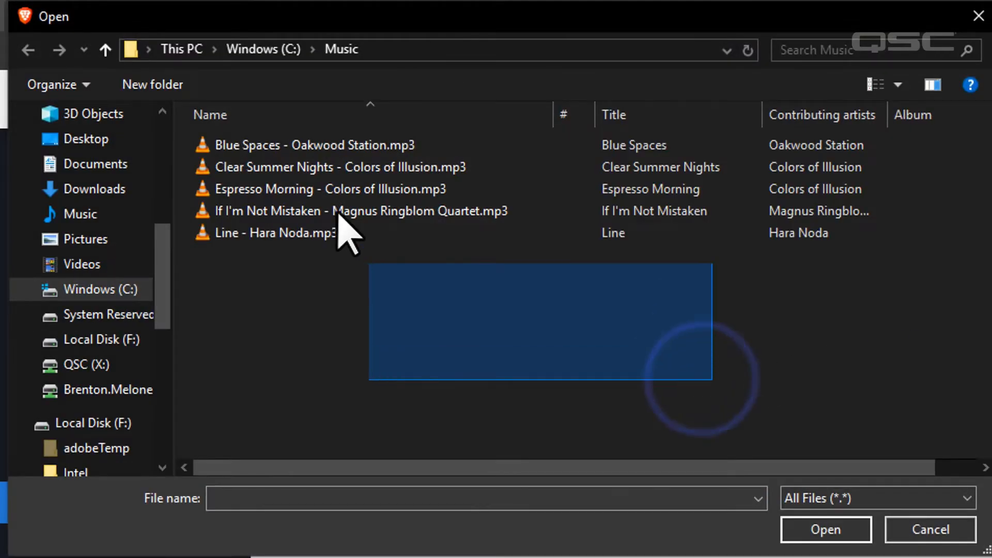
{"action": "left_click", "coordinate": [824, 529]}
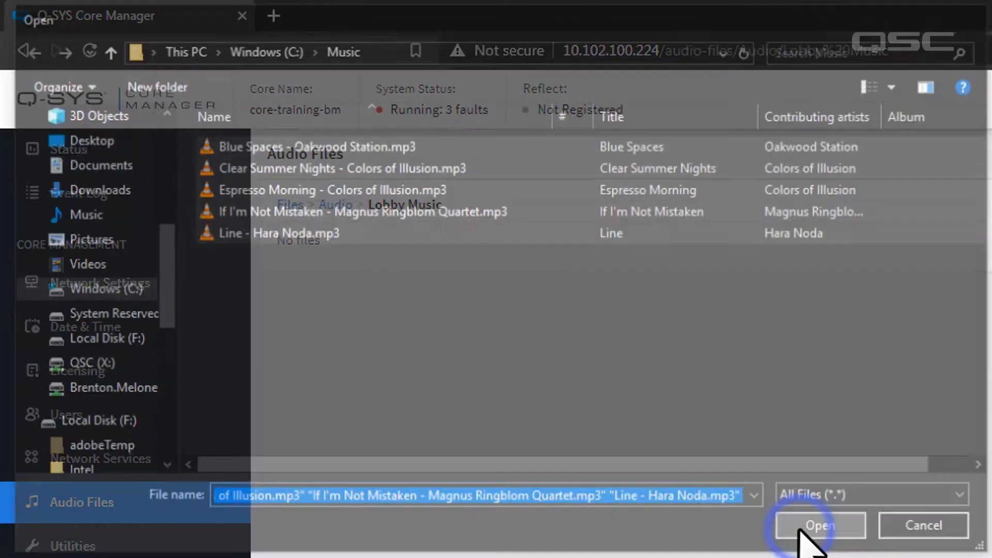
{"action": "left_click", "coordinate": [818, 525]}
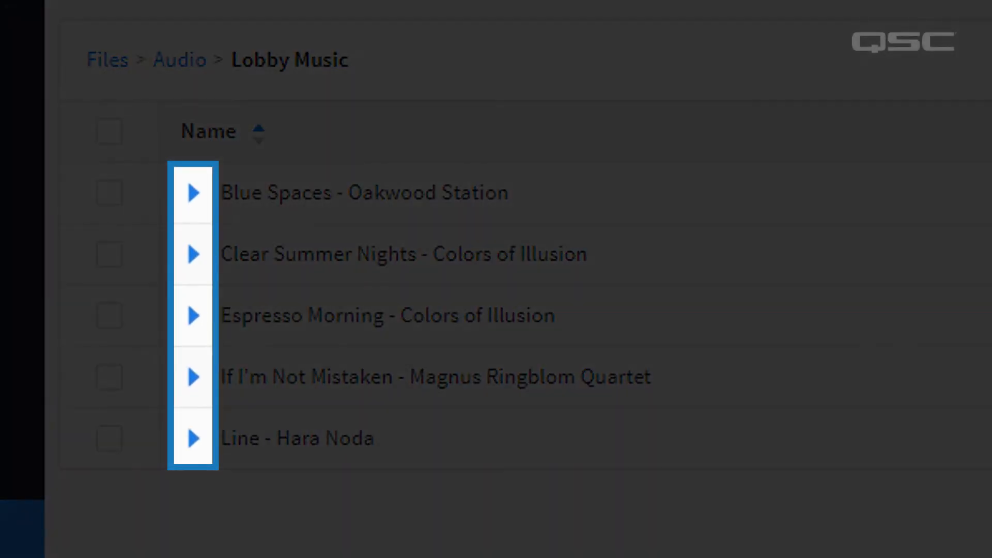
Preview Blue Spaces - Oakwood Station, then delete it, leaving four tracks
{"action": "left_click", "coordinate": [193, 194]}
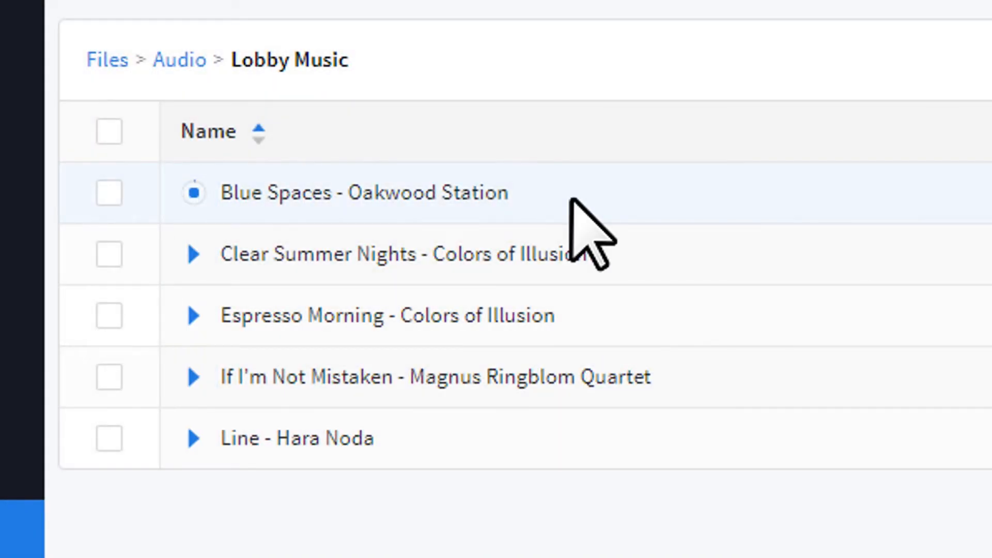
{"action": "mouse_move", "coordinate": [235, 209]}
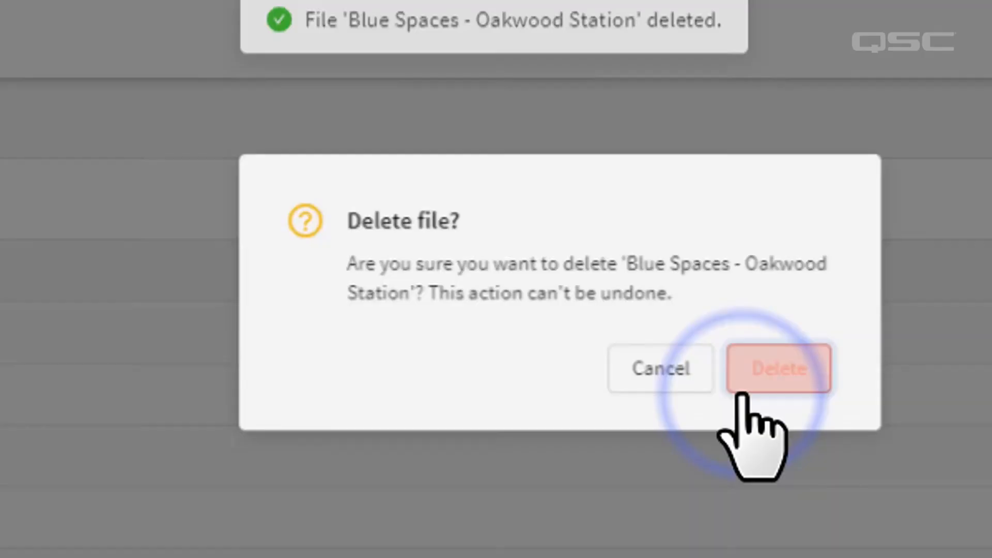
{"action": "left_click", "coordinate": [779, 369]}
{"action": "type", "text": "Evenin"}
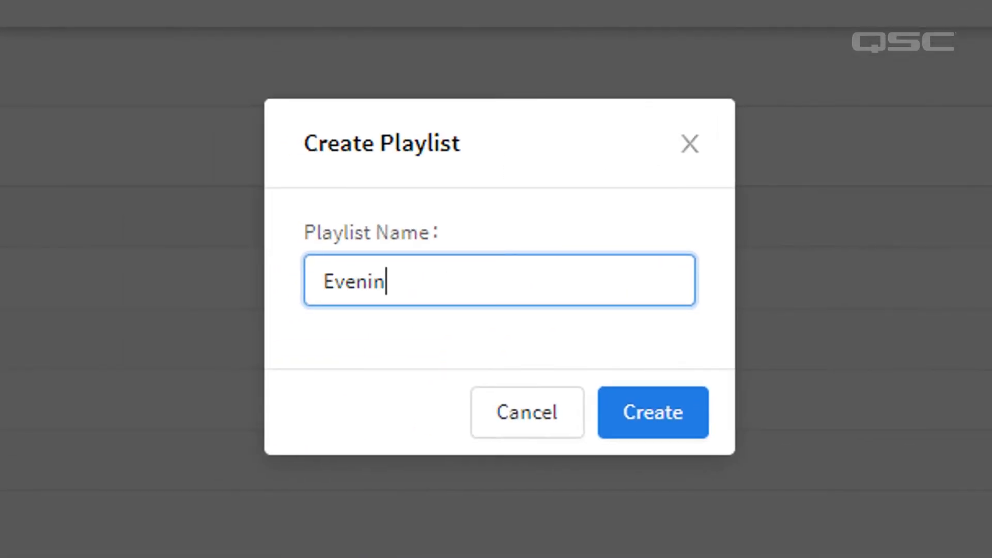
Create the Evening Jams playlist and add all four Lobby Music tracks to it
{"action": "left_click", "coordinate": [652, 412]}
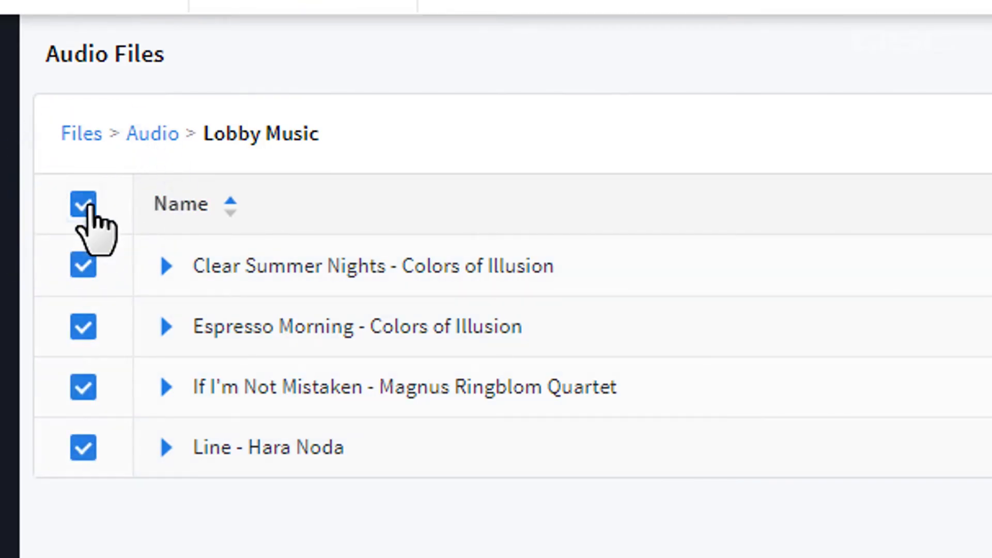
{"action": "left_click", "coordinate": [475, 87]}
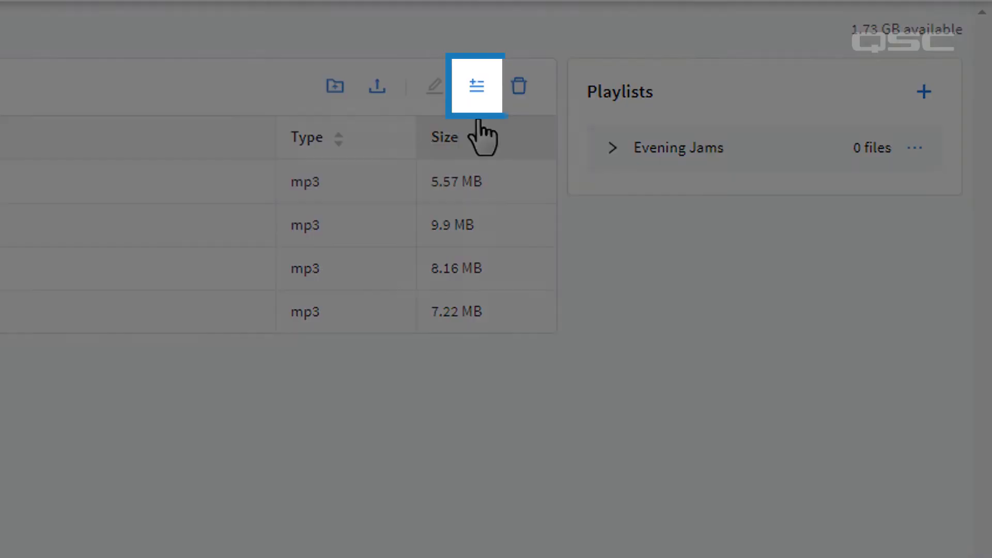
{"action": "left_click", "coordinate": [476, 87]}
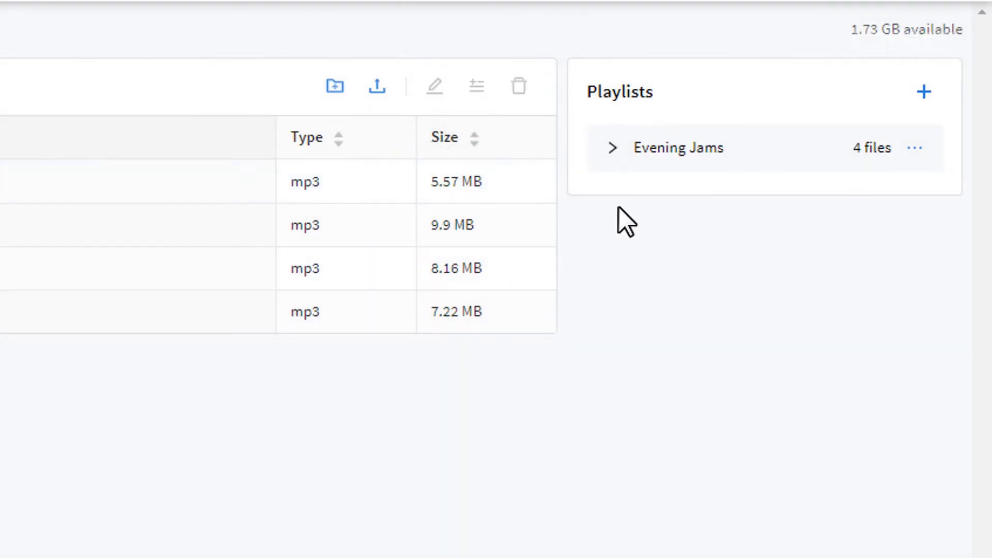
{"action": "left_click", "coordinate": [610, 148]}
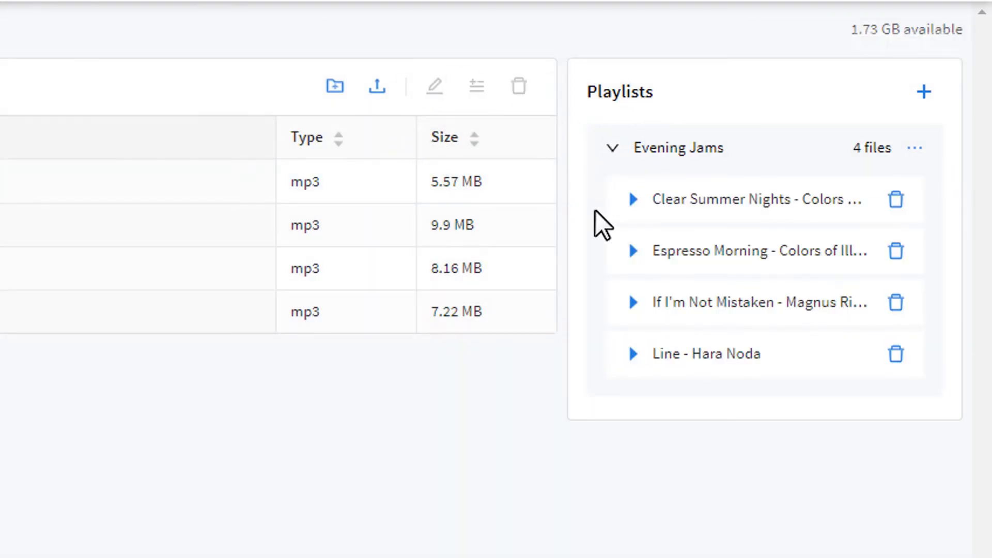
Remove Clear Summer Nights from Evening Jams and answer the playlist Delete dialog
{"action": "left_click", "coordinate": [895, 198]}
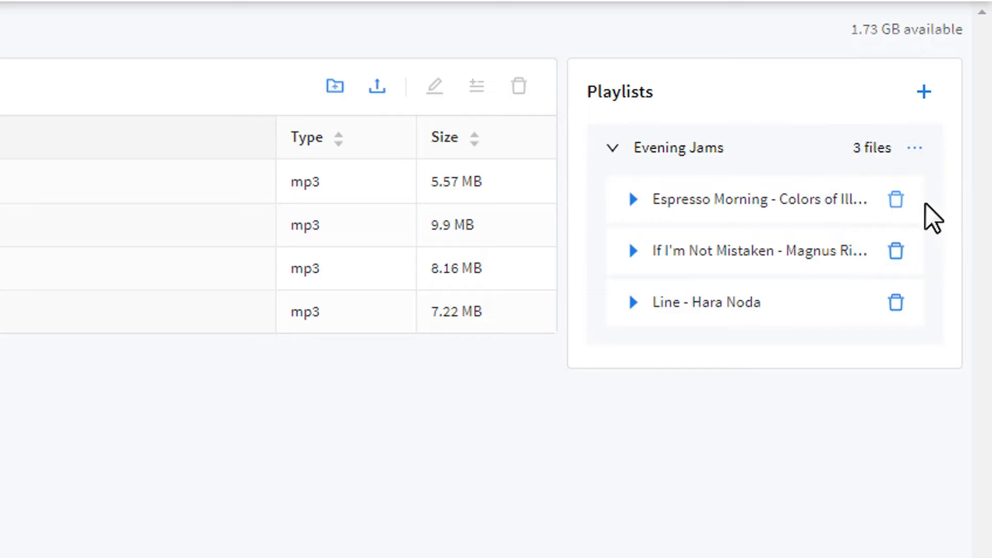
{"action": "left_click", "coordinate": [914, 148]}
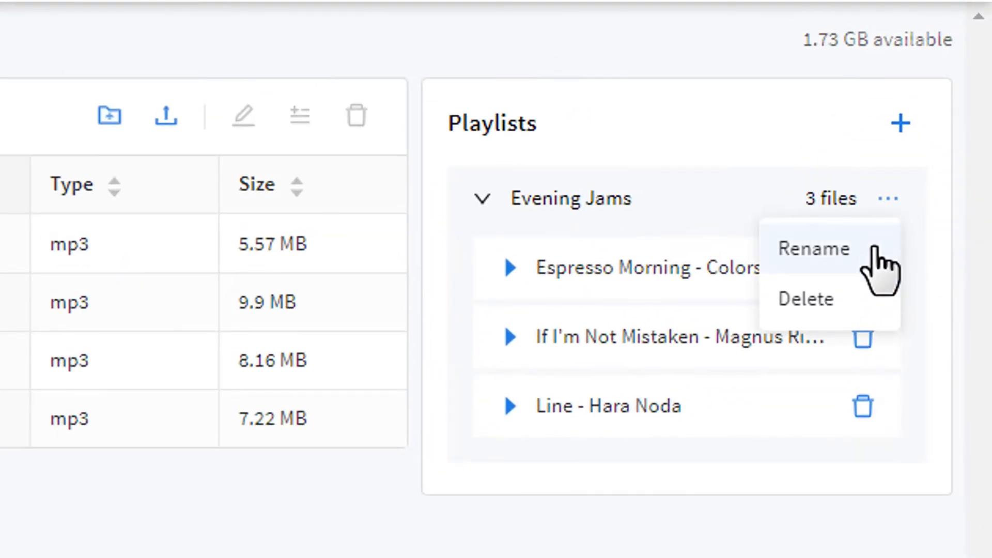
{"action": "left_click", "coordinate": [804, 298]}
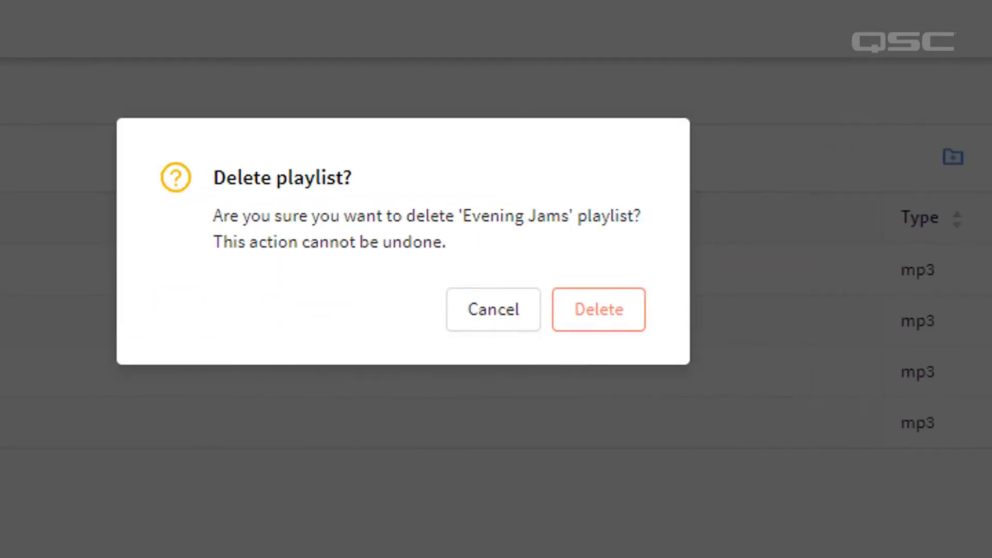
{"action": "left_click", "coordinate": [596, 308]}
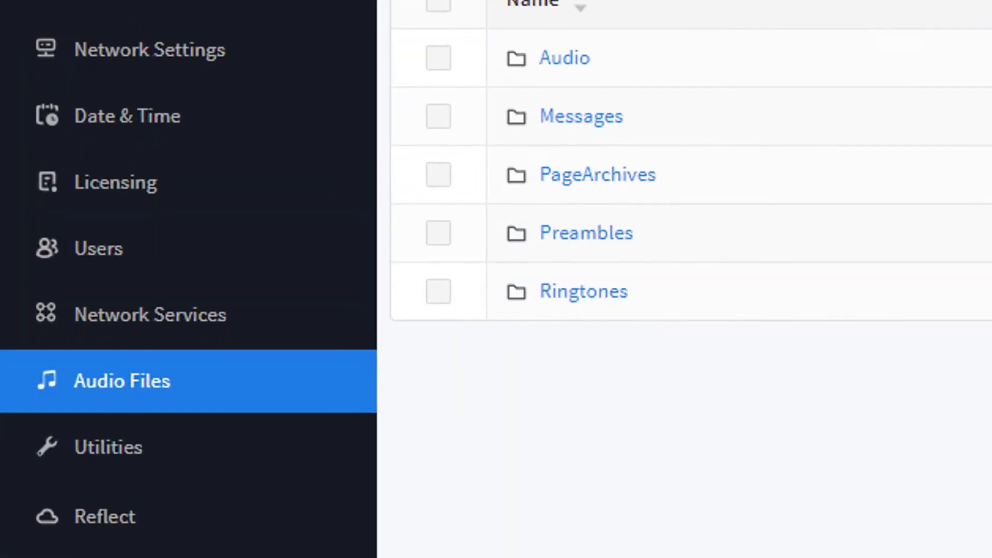
Download the System Information log from Utilities to Downloads, then go to Reflect
{"action": "left_click", "coordinate": [108, 446]}
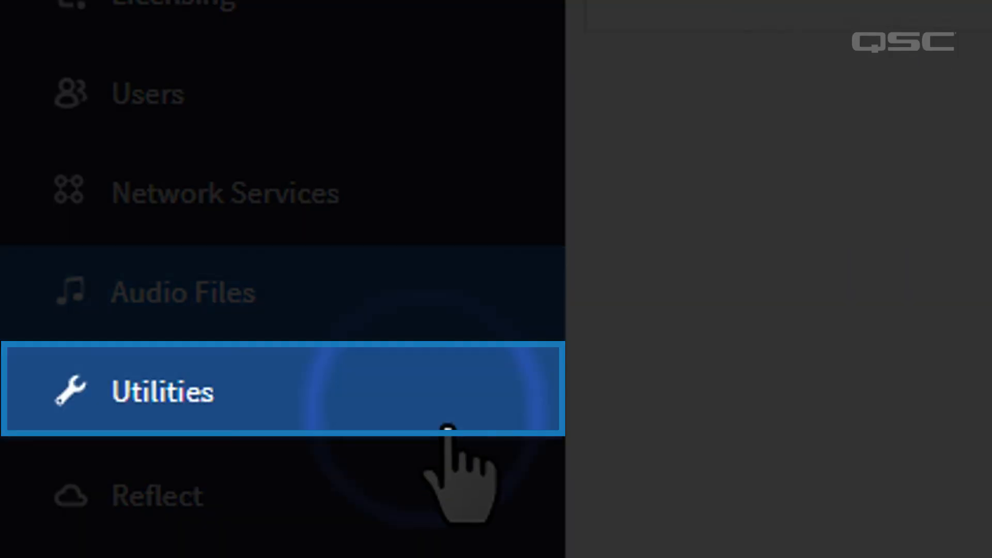
{"action": "left_click", "coordinate": [161, 391]}
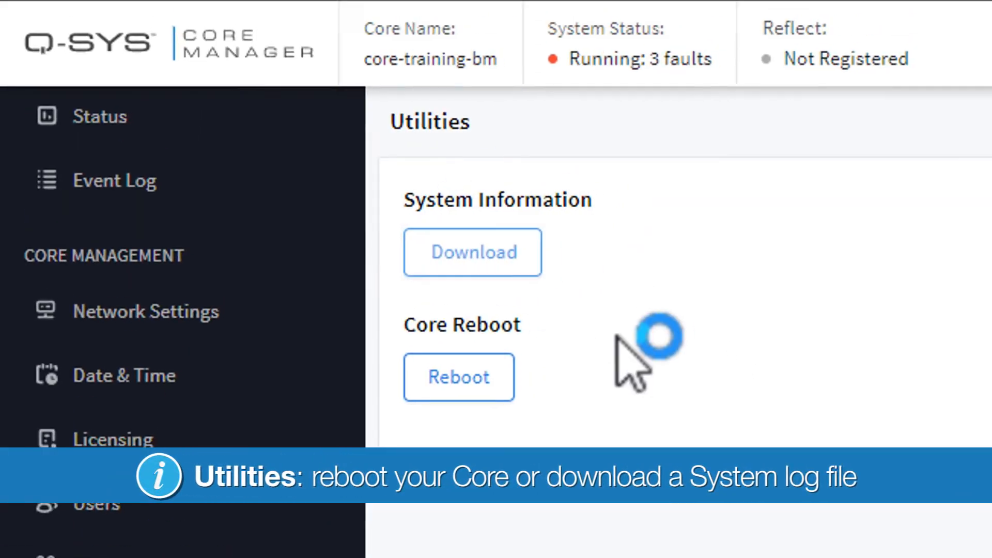
{"action": "left_click", "coordinate": [472, 252]}
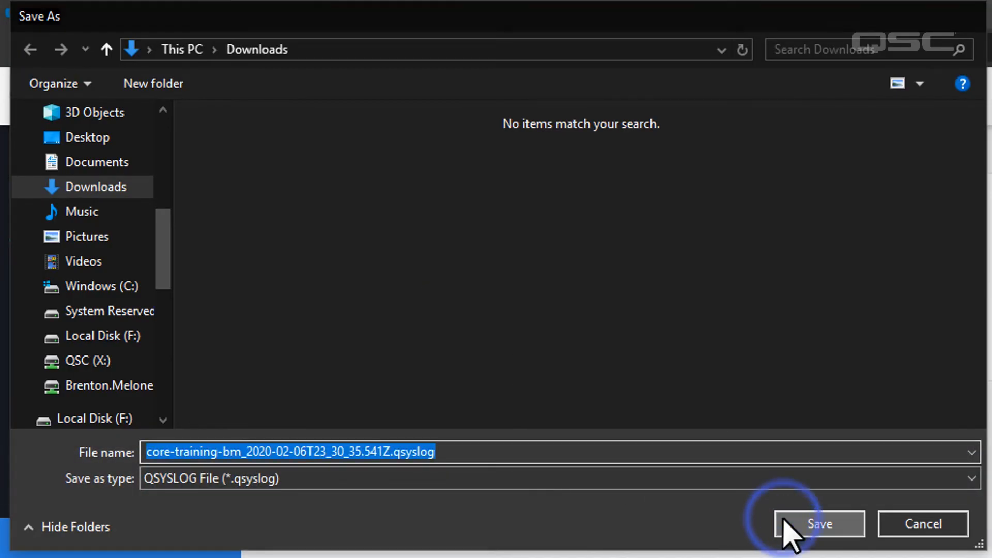
{"action": "left_click", "coordinate": [817, 522]}
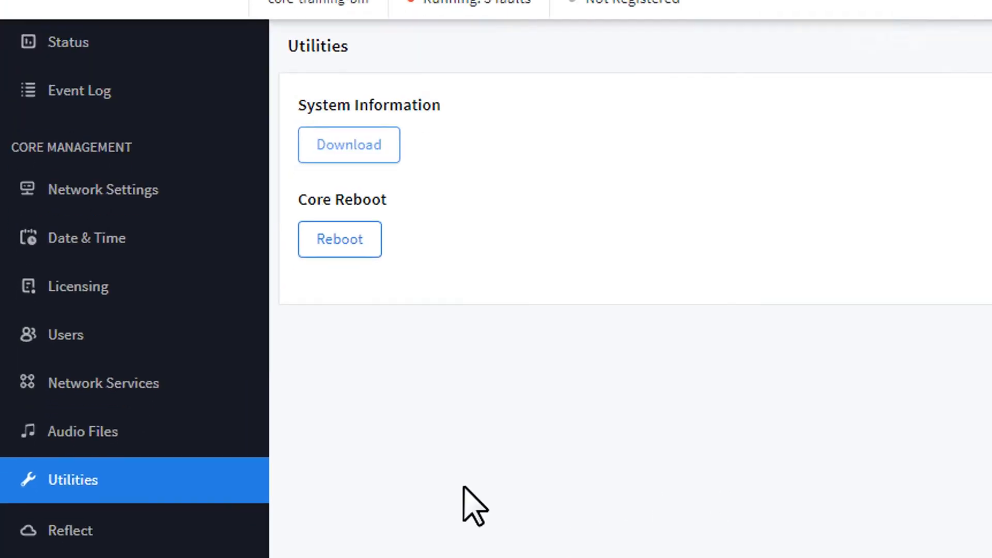
{"action": "left_click", "coordinate": [69, 530]}
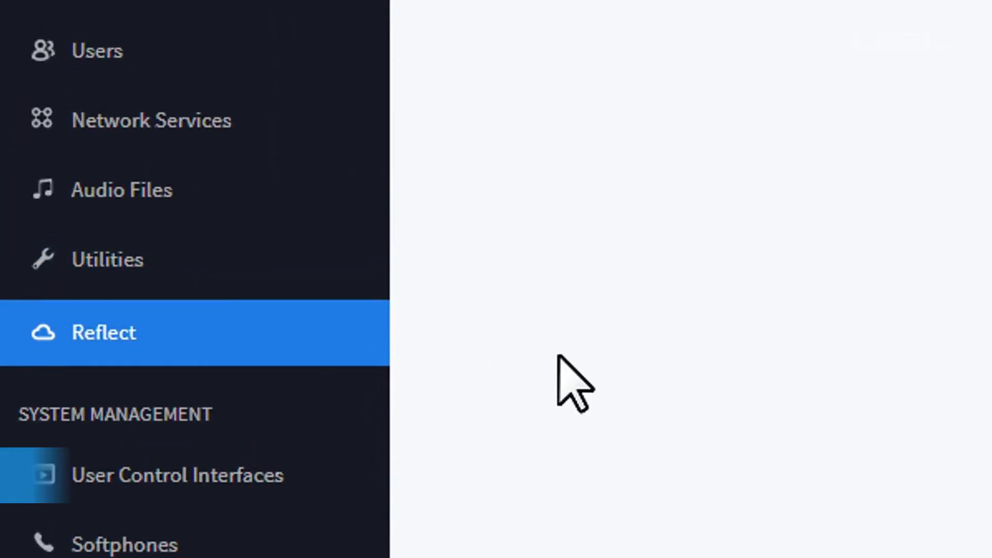